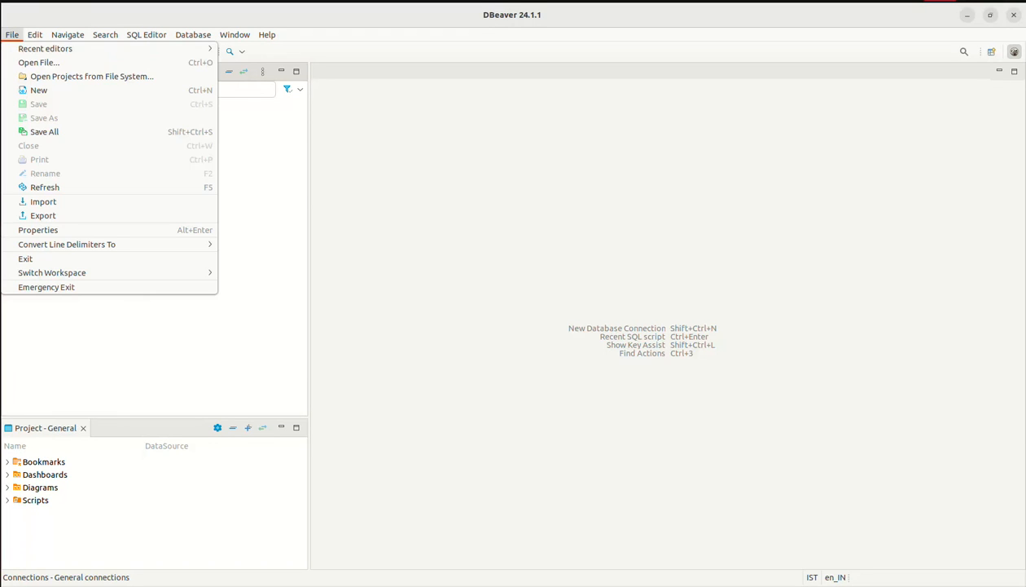
Start a new database connection and search the driver list for 'sp' to pick Hadoop / Apache Spark.
left_click(38, 90)
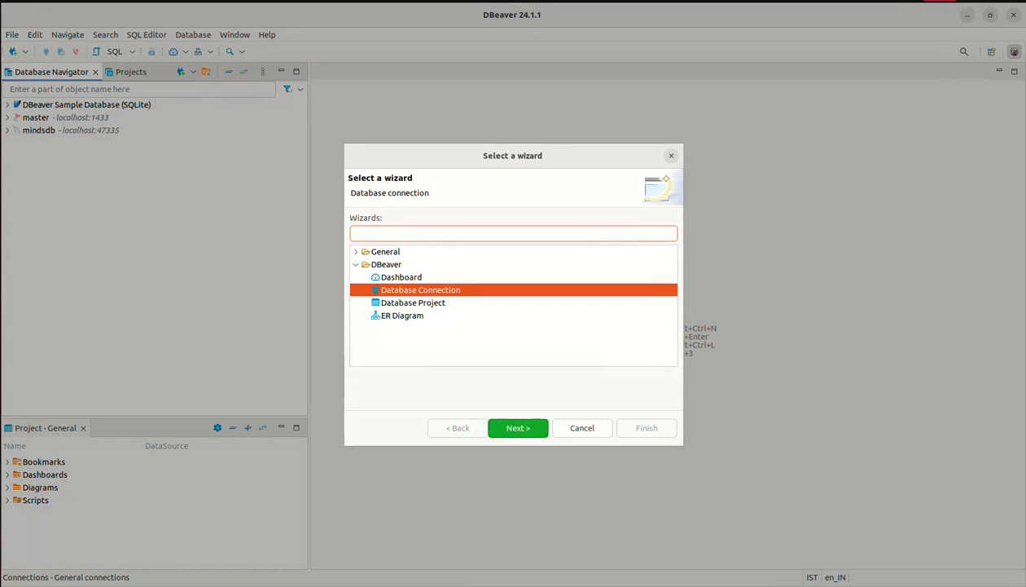
left_click(519, 427)
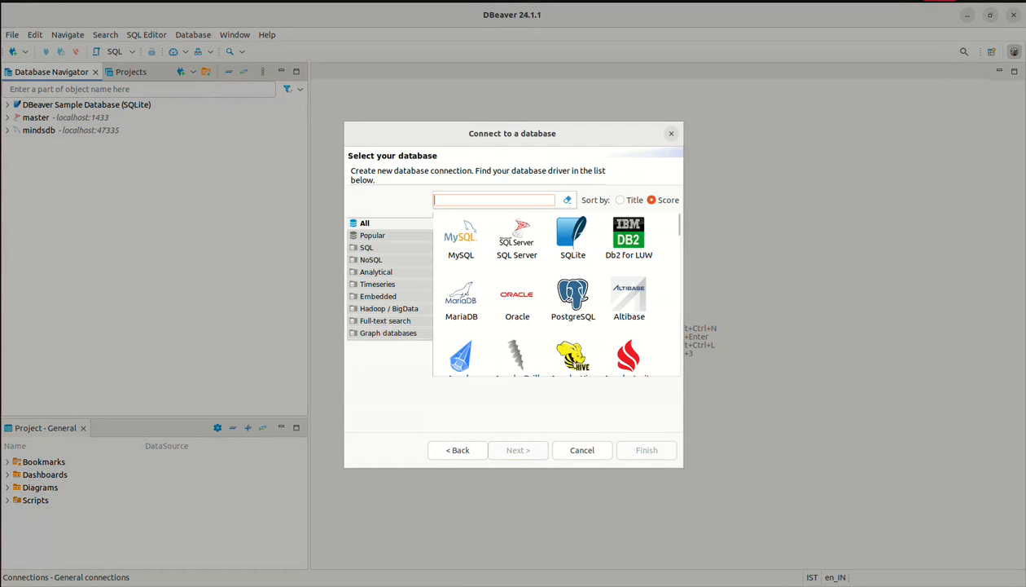
type("sp")
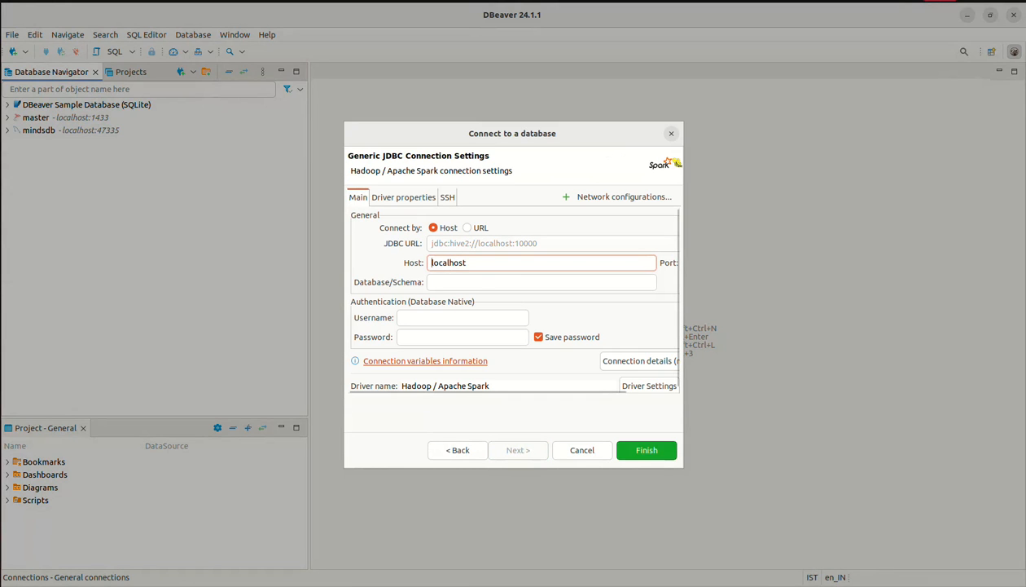
Finish the Spark connection with schema 'default', username 'admin' and a password on localhost:10000.
type("default")
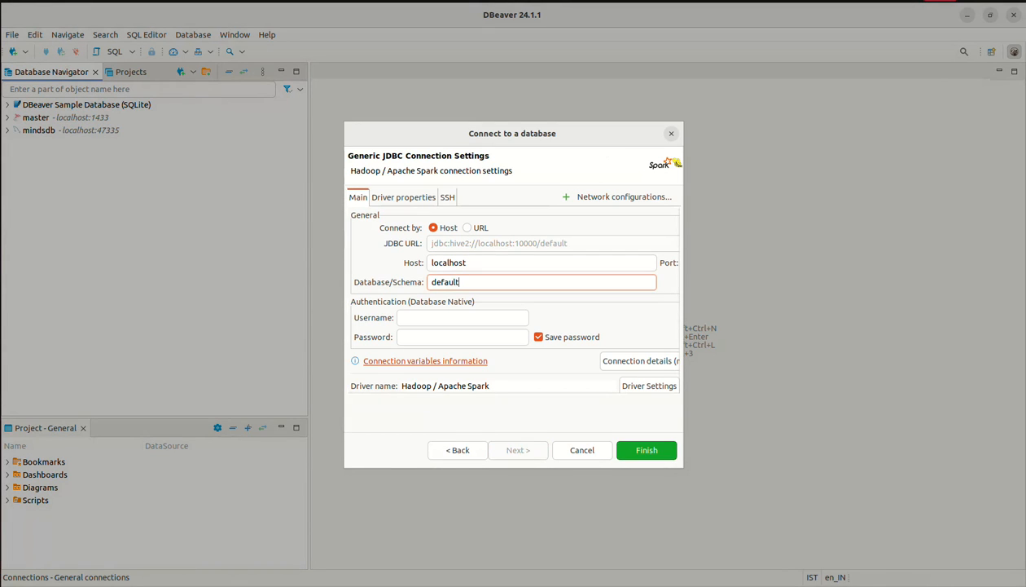
left_click(462, 317)
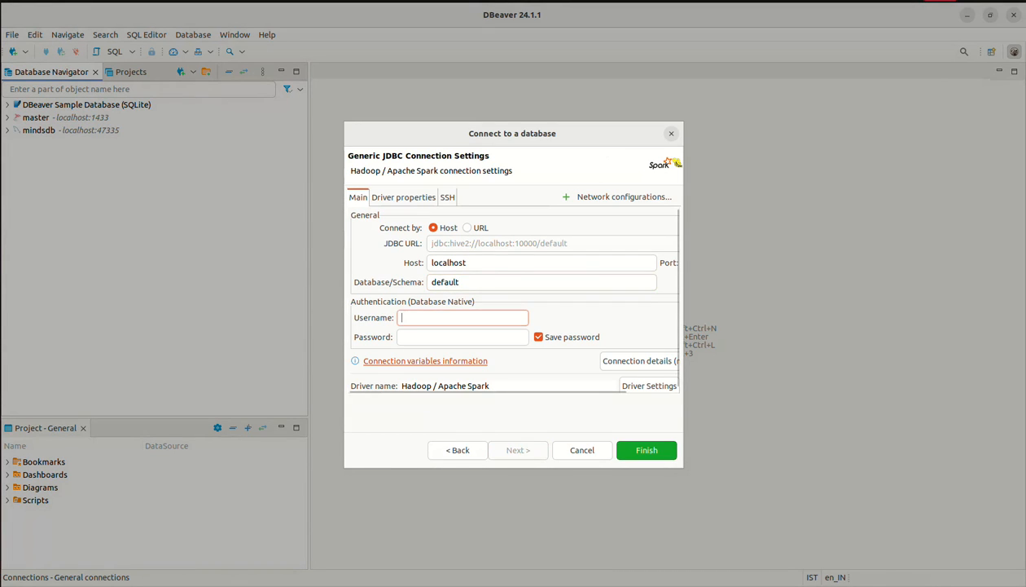
type("admin")
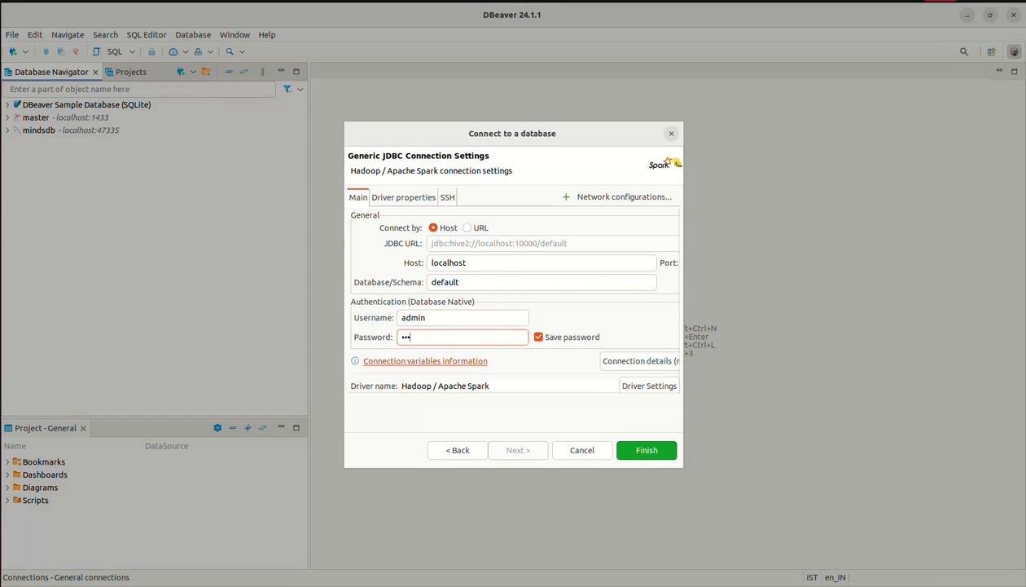
type("•")
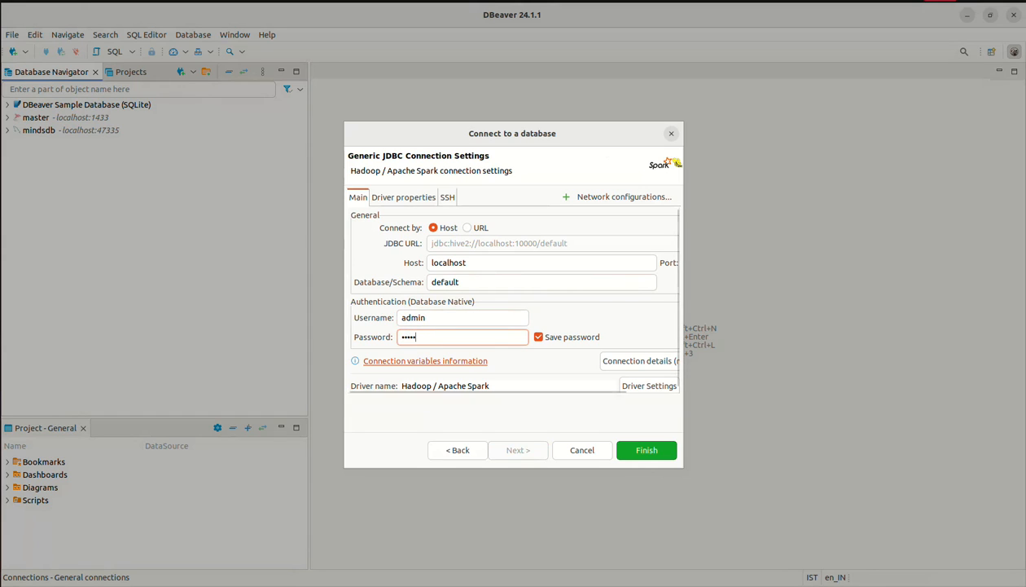
left_click(646, 450)
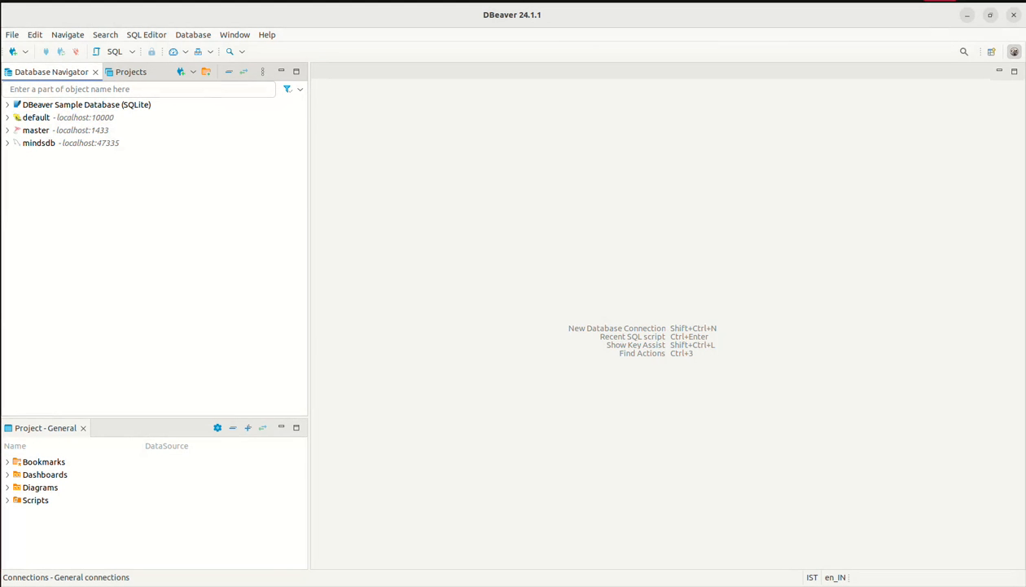
Rename the 'default' connection to 'Apache Spark' from the Database Navigator.
right_click(35, 116)
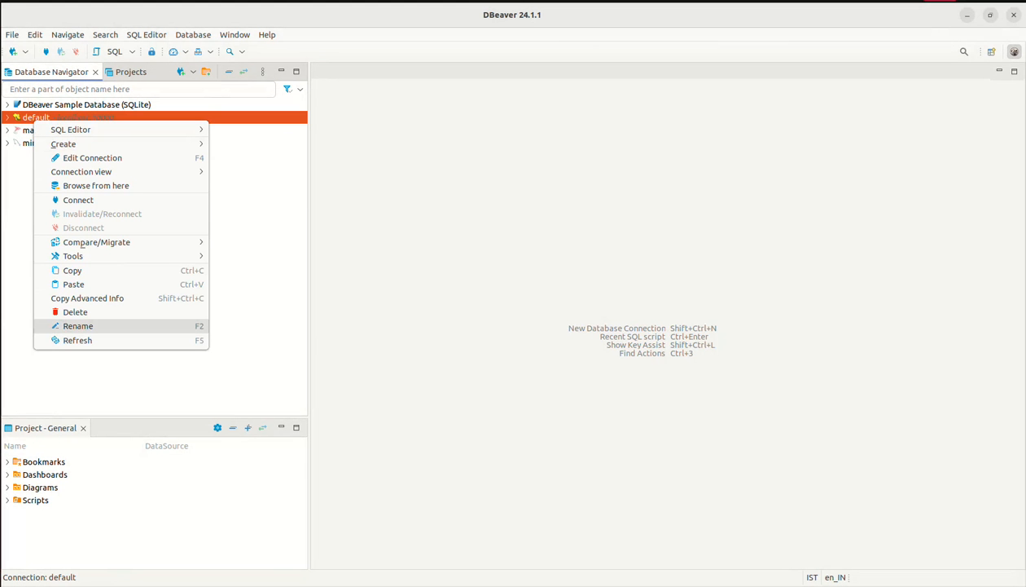
left_click(77, 325)
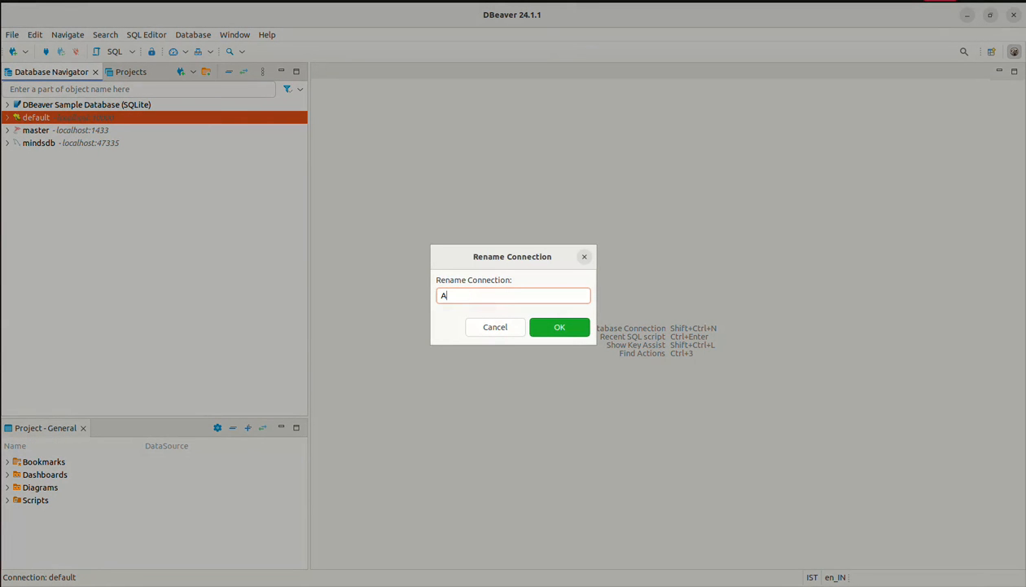
type("pache Sp")
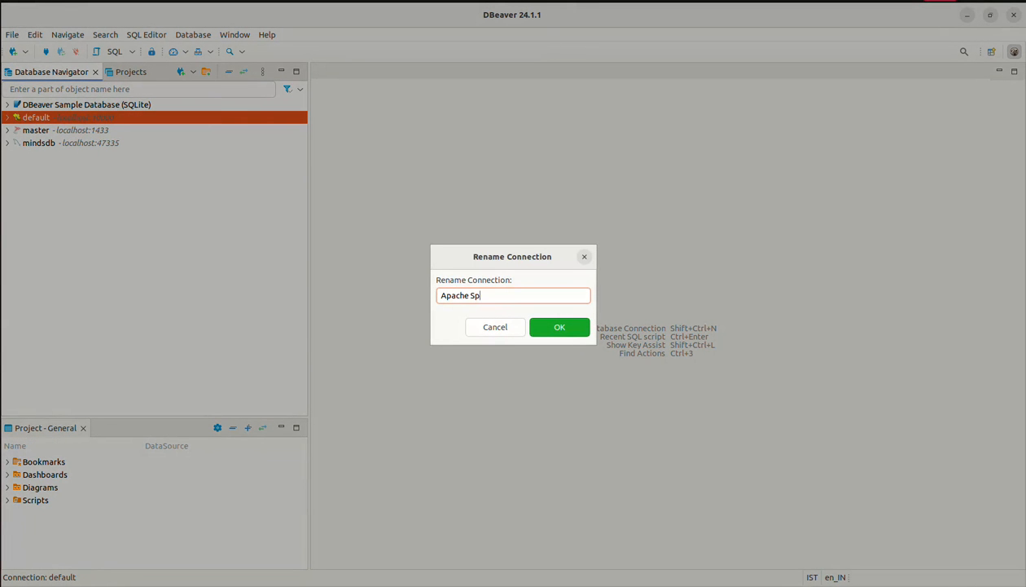
type("ark")
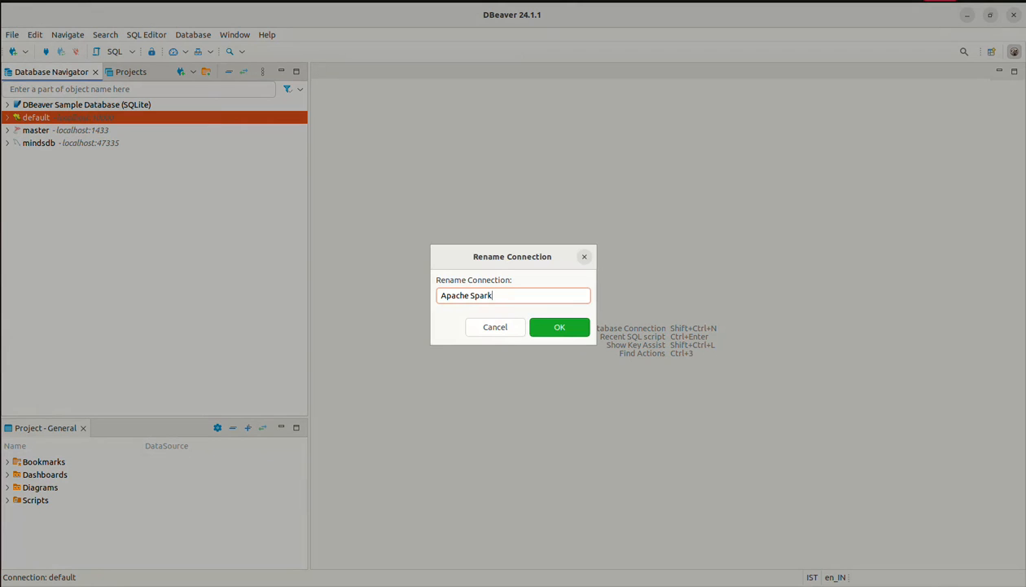
left_click(559, 327)
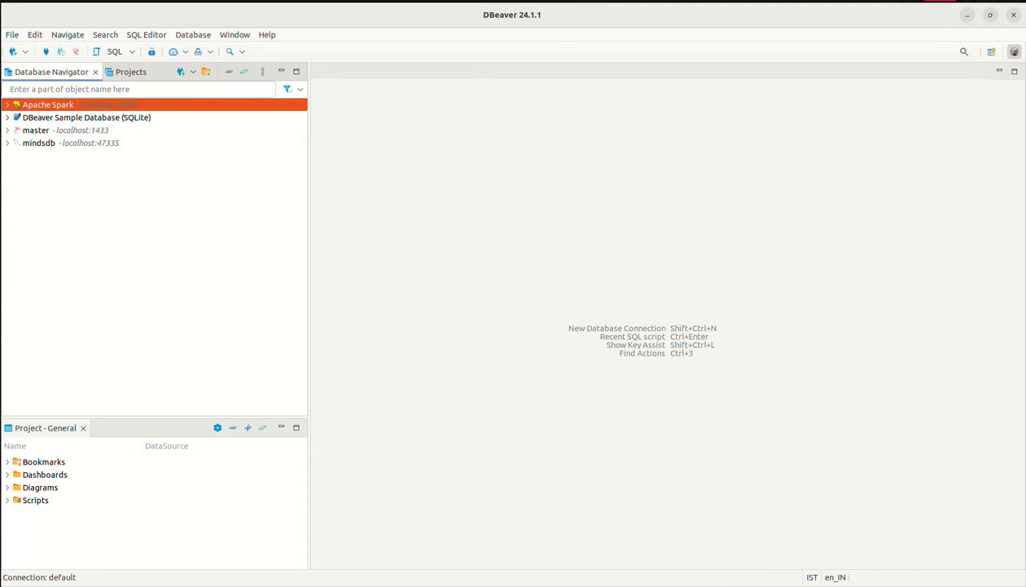
Expand Apache Spark and its default database, then bring up the default database's actions menu.
left_click(6, 104)
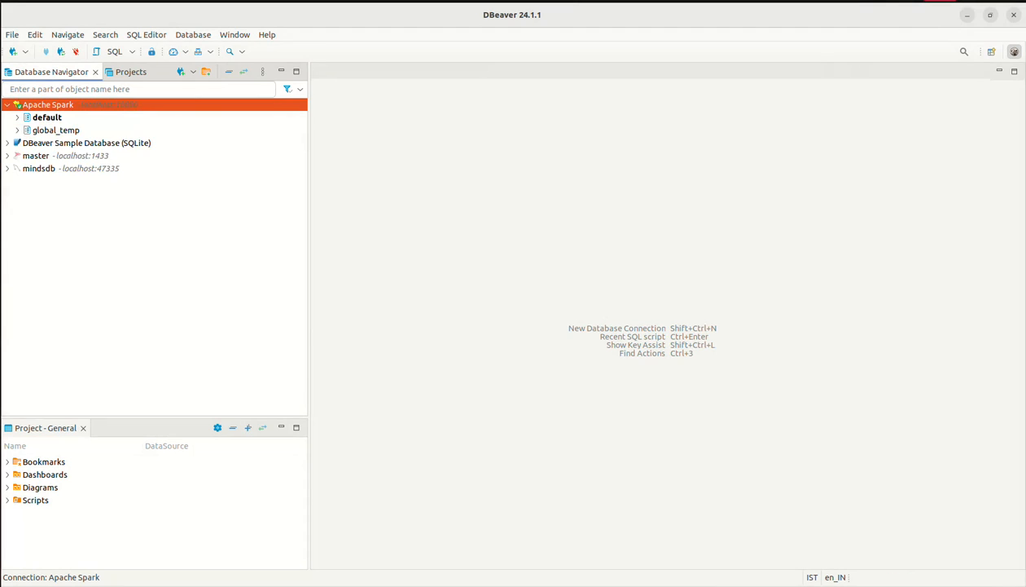
left_click(17, 117)
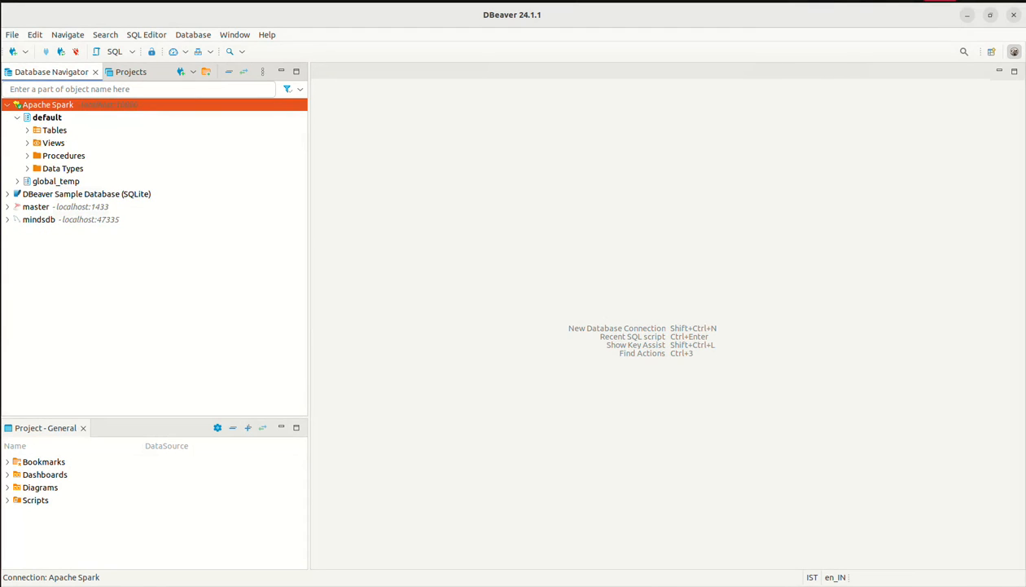
right_click(46, 117)
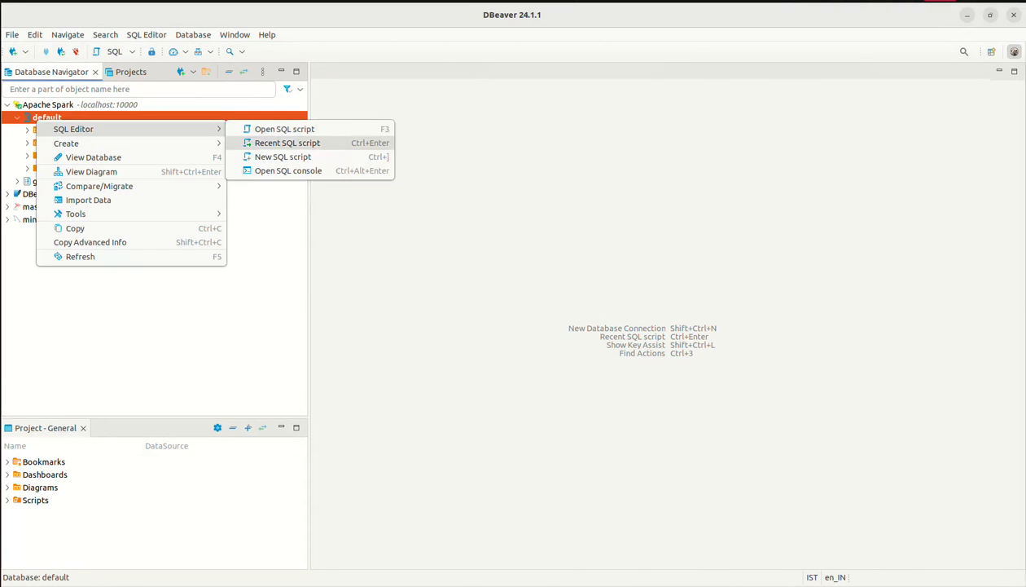
Run SELECT * FROM json.`employees.json` in a console, returning four name/salary rows, then close it.
left_click(288, 170)
type("SELECT * FROM json.`employees.json`;")
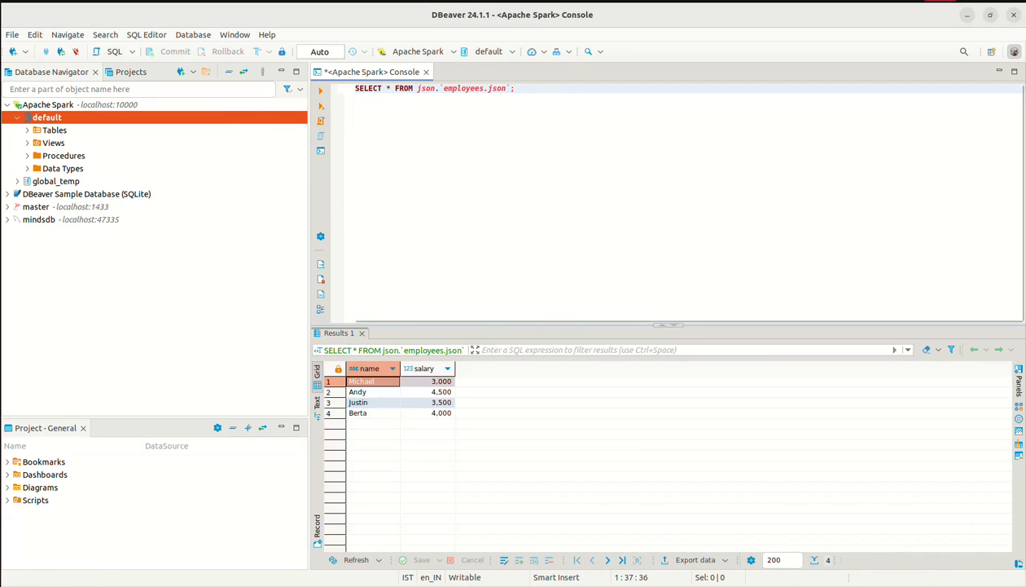
left_click(359, 402)
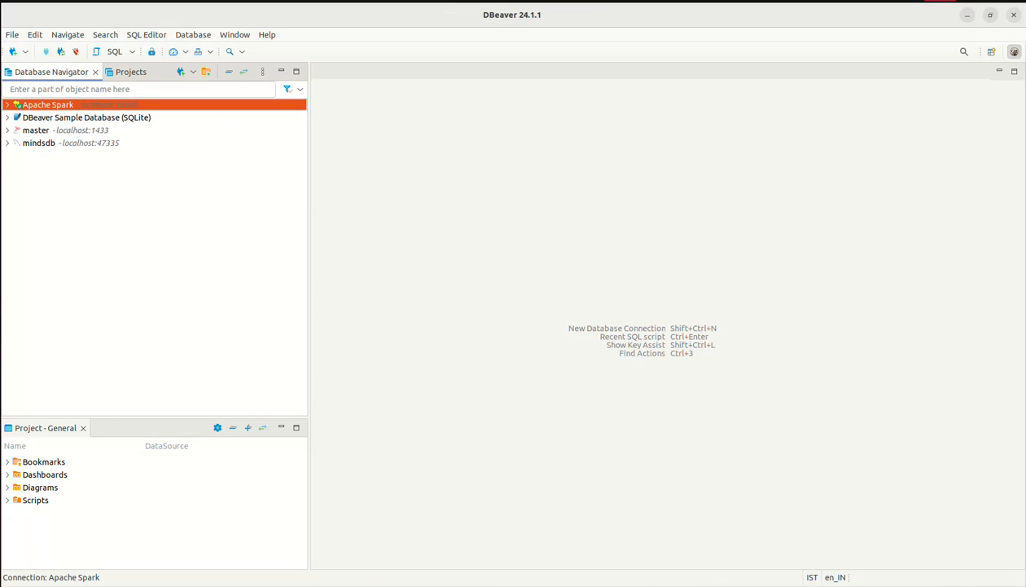
Query nation.parquet in a new console on default, returning 25 nation rows, then close it.
left_click(6, 104)
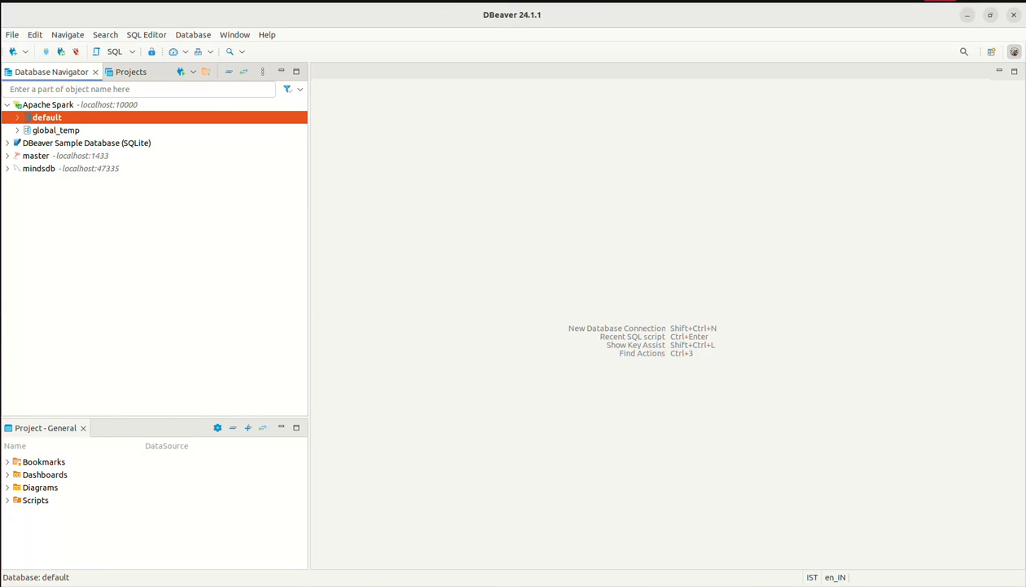
right_click(46, 117)
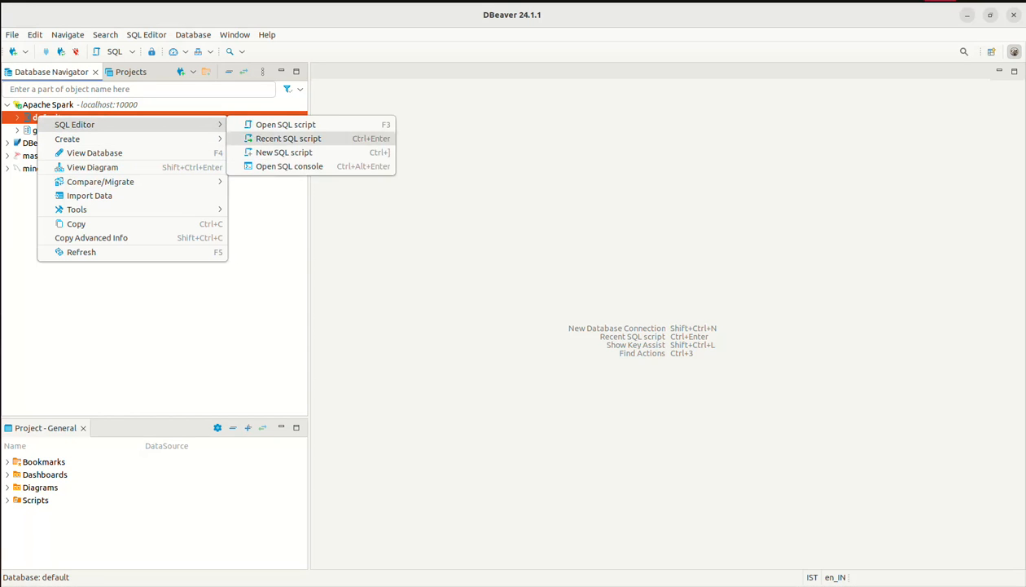
left_click(289, 167)
type("select * FROM parquet.`nation.parquet`;")
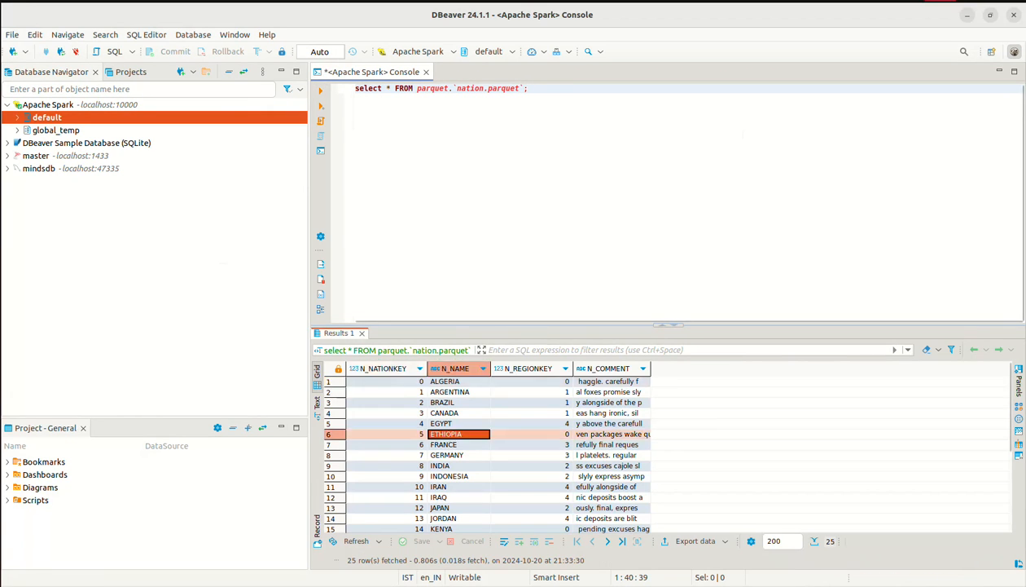
left_click(449, 476)
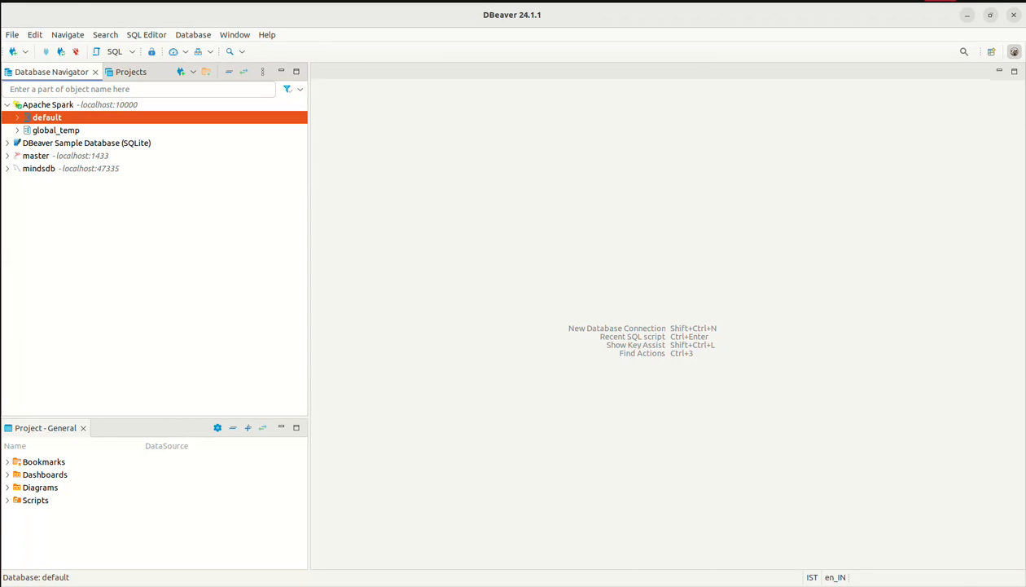
Leave a fresh empty SQL console open on the Apache Spark connection.
left_click(113, 51)
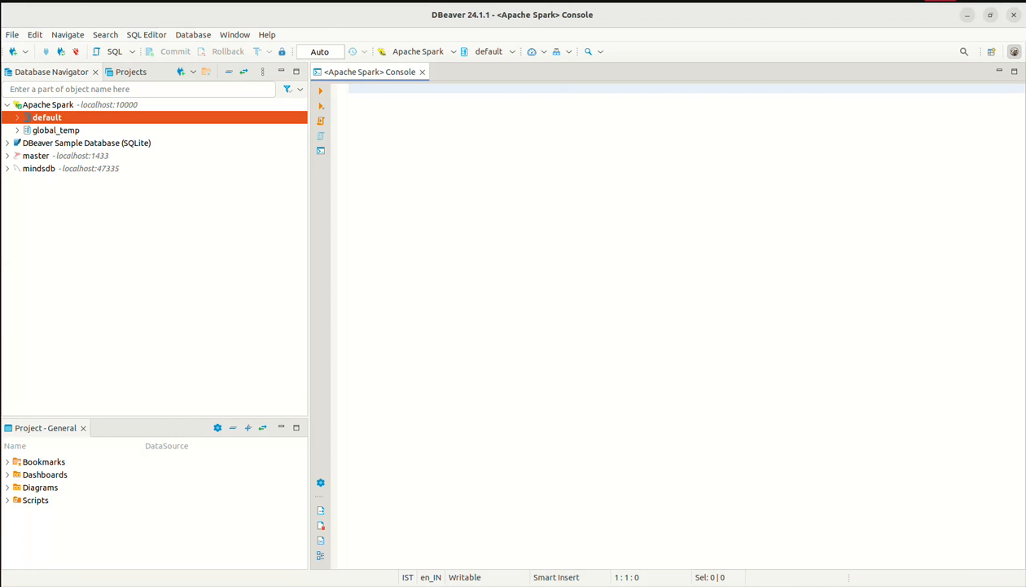